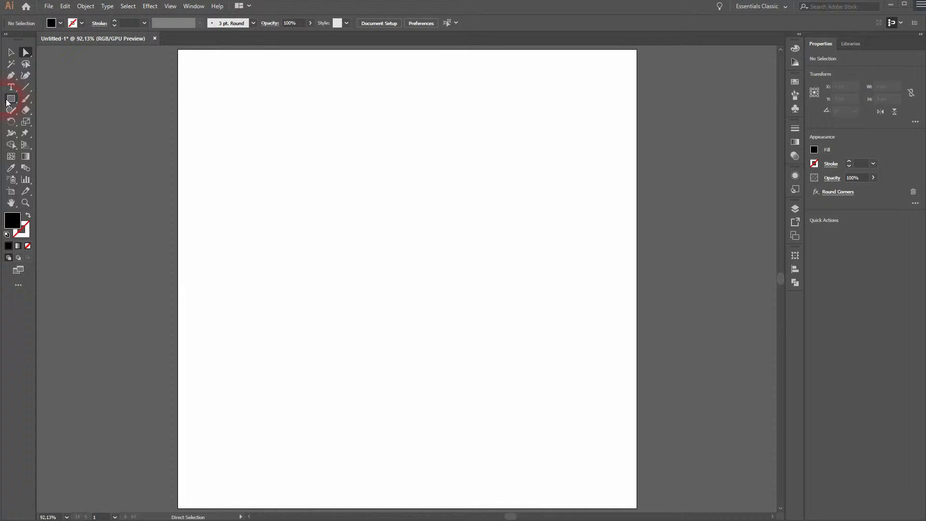
Step: Draw a square and give it no fill with a black 3 pt outline
left_click_drag(324, 204, 375, 249)
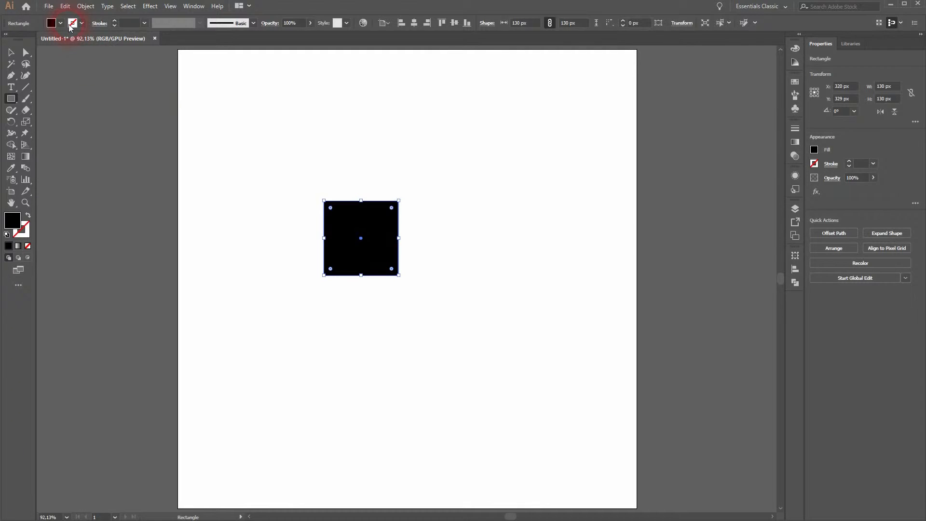
left_click(58, 23)
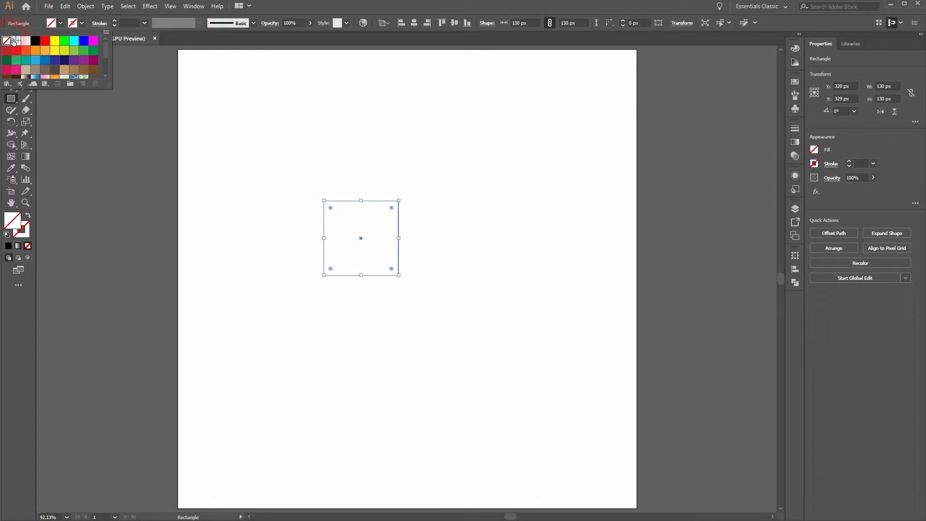
left_click(35, 41)
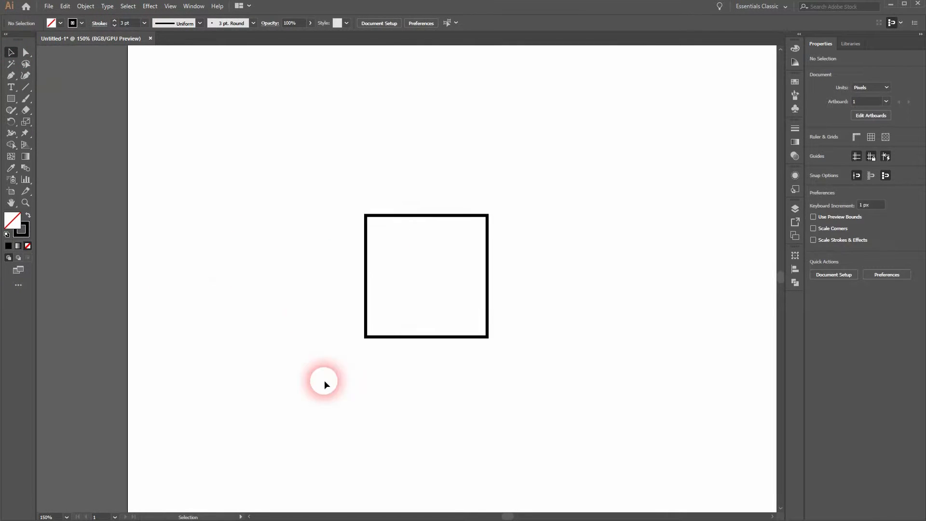
mouse_move(378, 344)
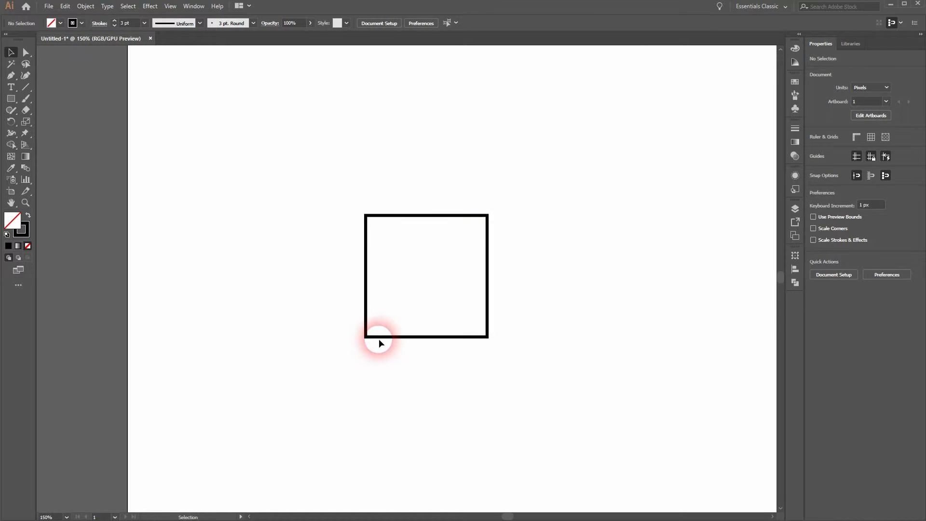
Step: Round the square fully into a circle, then draw a wide rectangle to its right
left_click(375, 331)
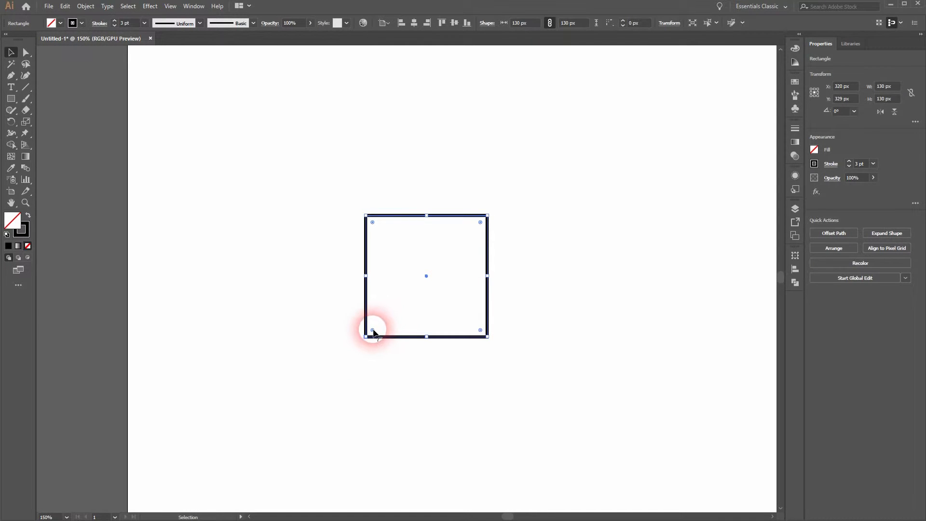
mouse_move(451, 229)
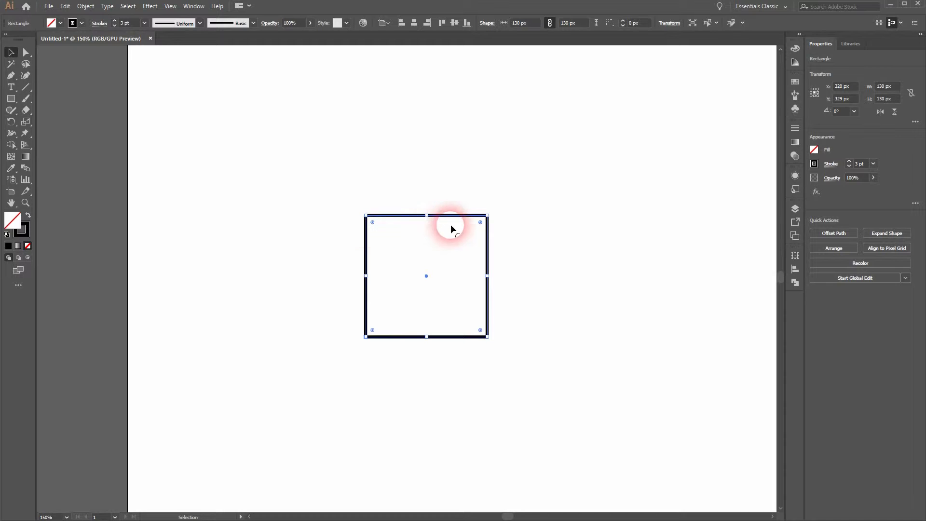
mouse_move(476, 250)
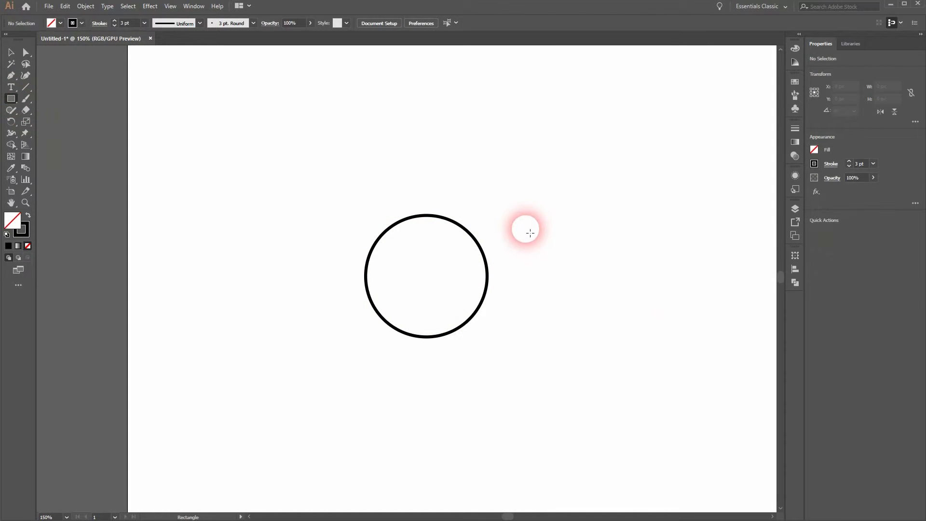
left_click_drag(528, 230, 746, 294)
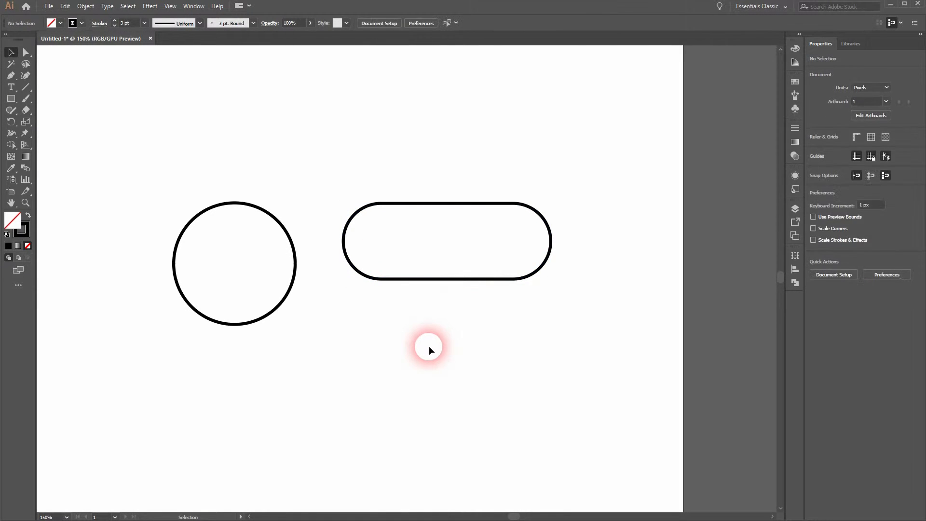
mouse_move(424, 242)
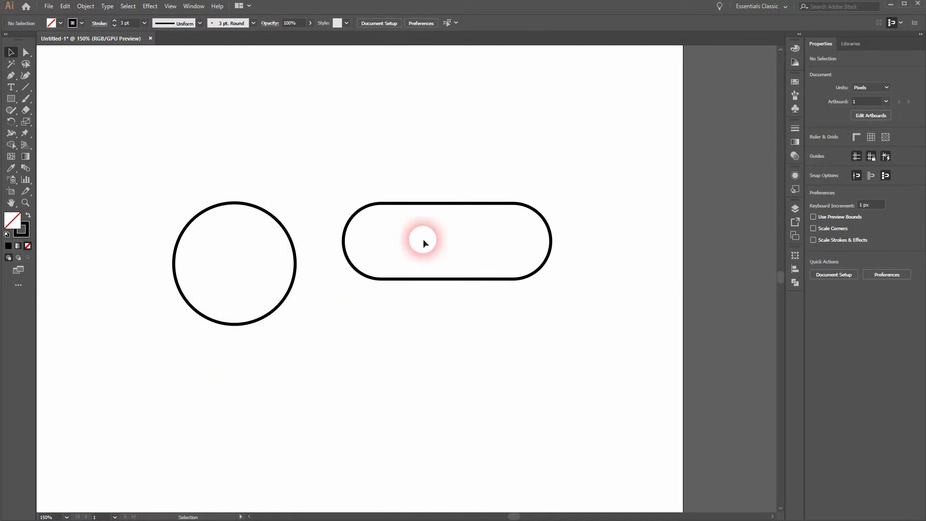
Step: Select the pill shape and stretch it taller beside the circle
left_click(423, 242)
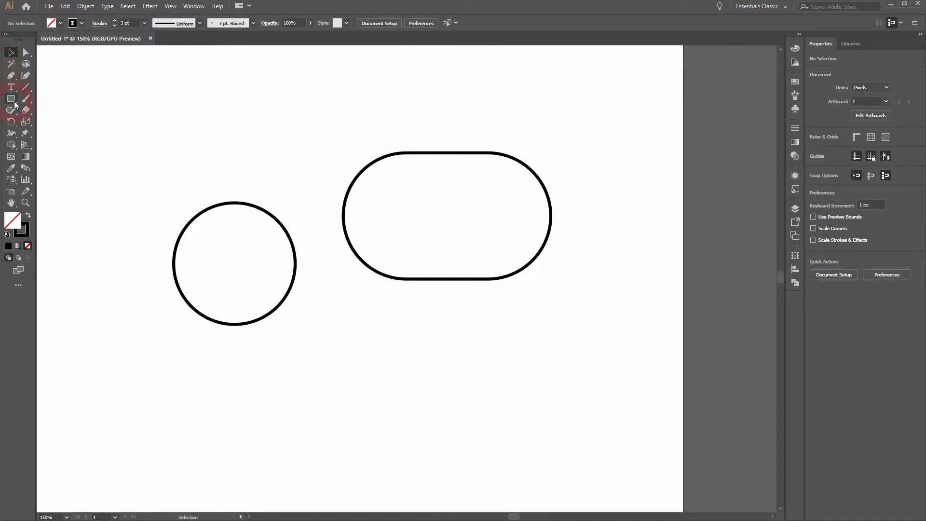
Step: Draw a square below the pill and select only its top-left corner point for rounding
left_click(11, 98)
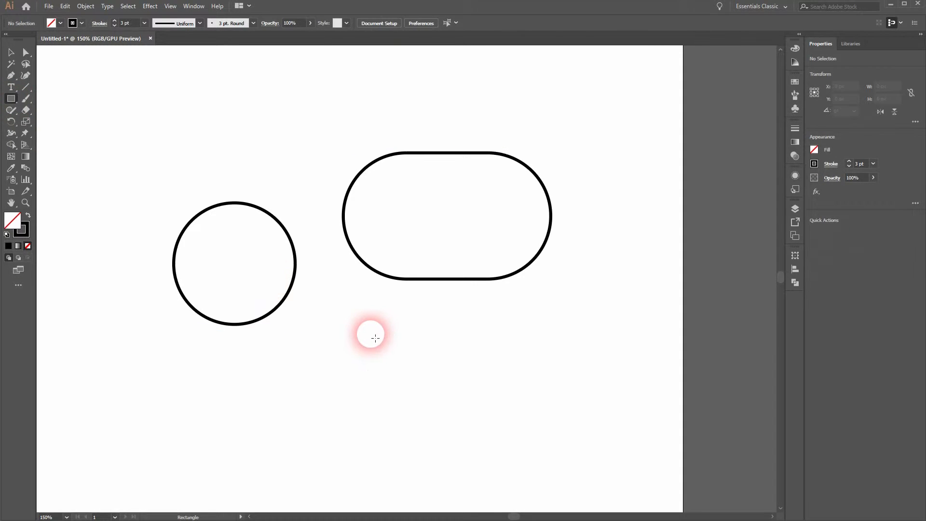
left_click_drag(371, 335, 467, 433)
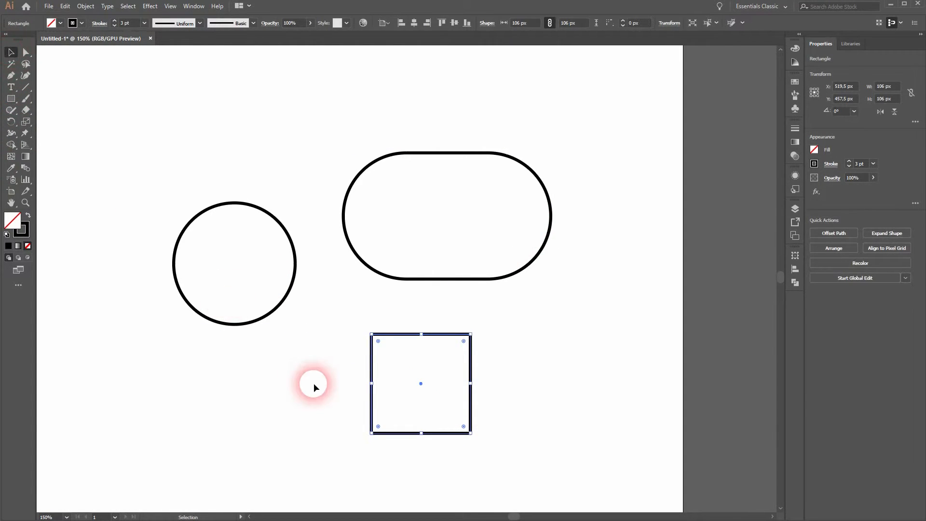
mouse_move(323, 412)
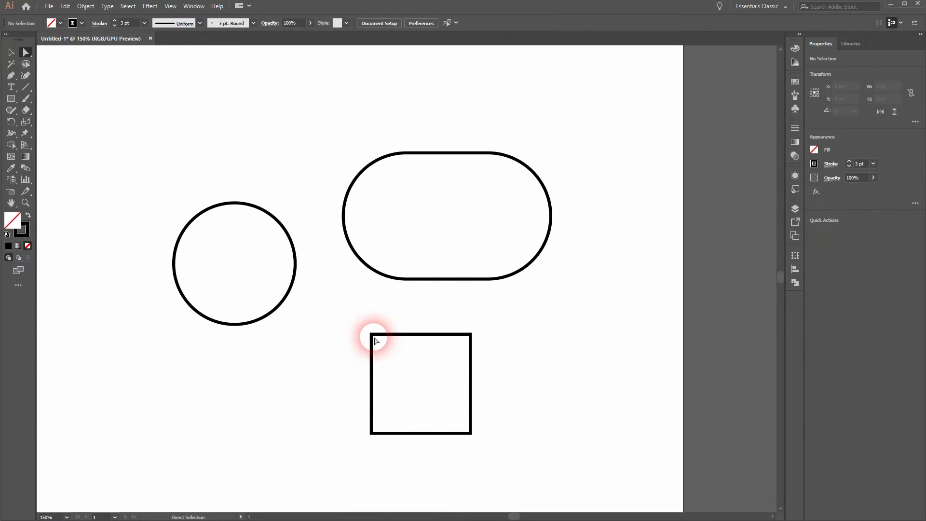
left_click(378, 340)
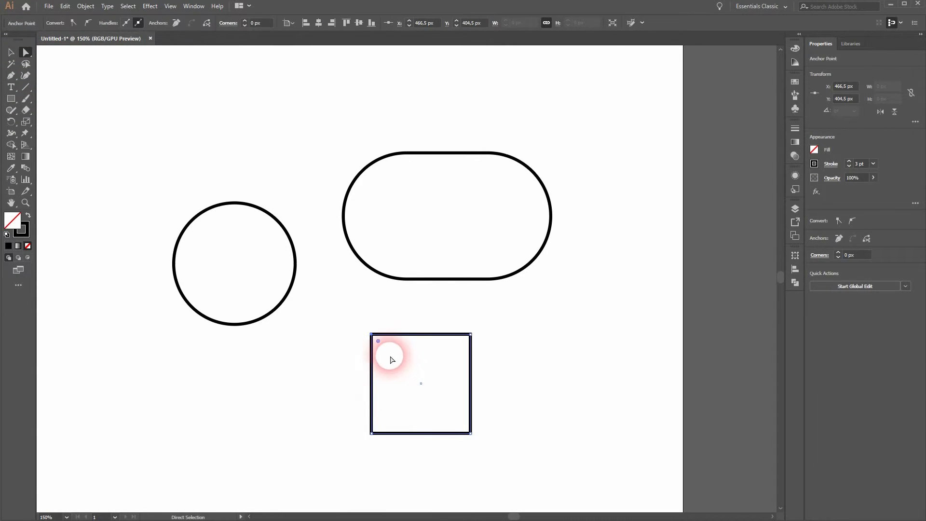
mouse_move(467, 345)
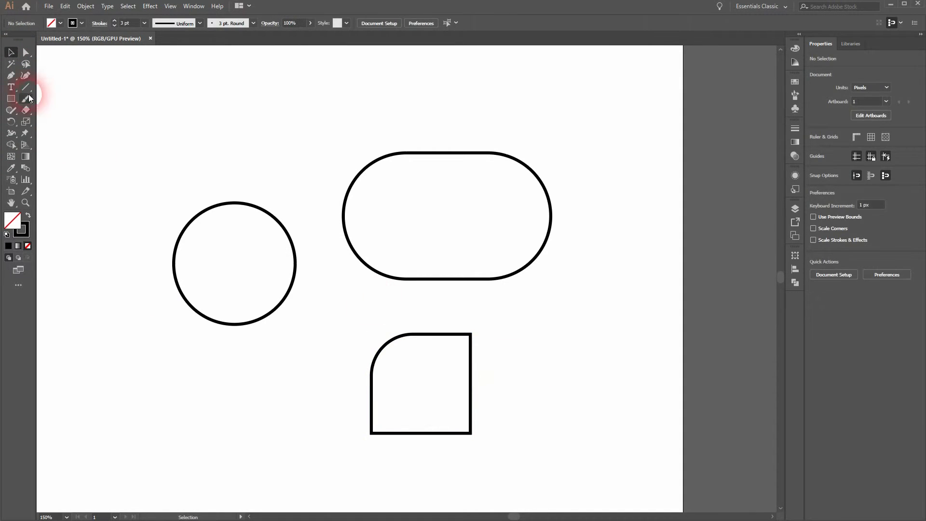
Step: Draw a square right of the one-corner shape and round both its top corners
left_click_drag(507, 336, 617, 439)
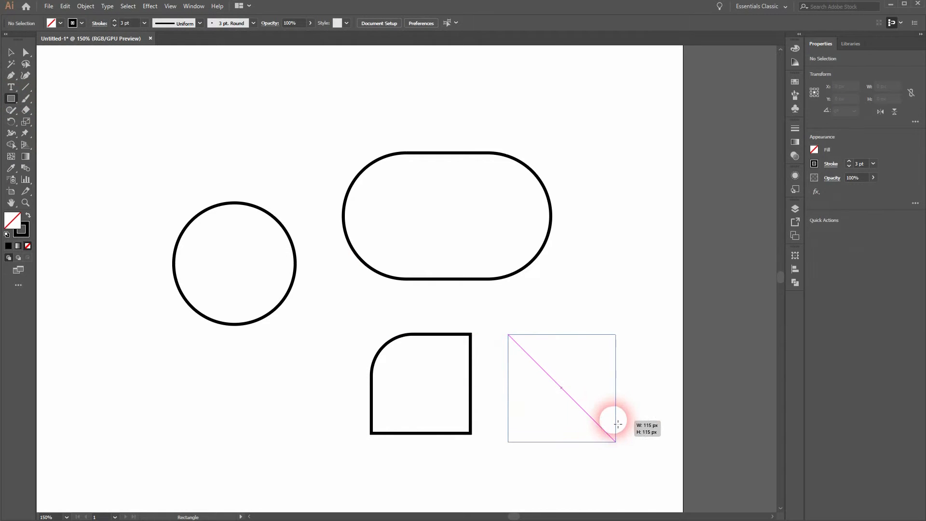
left_click_drag(507, 334, 615, 440)
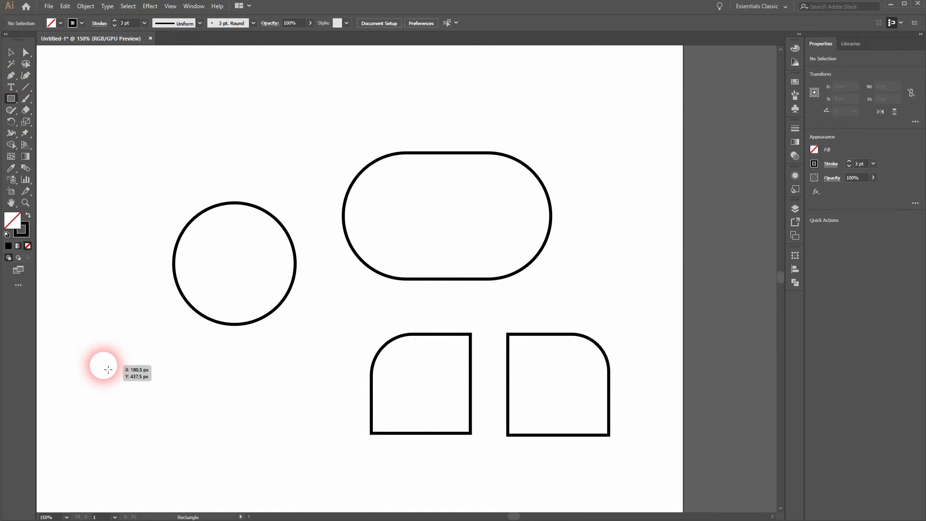
Step: Draw a lower-left square and round its two top corners evenly, then deselect
left_click_drag(106, 367, 204, 465)
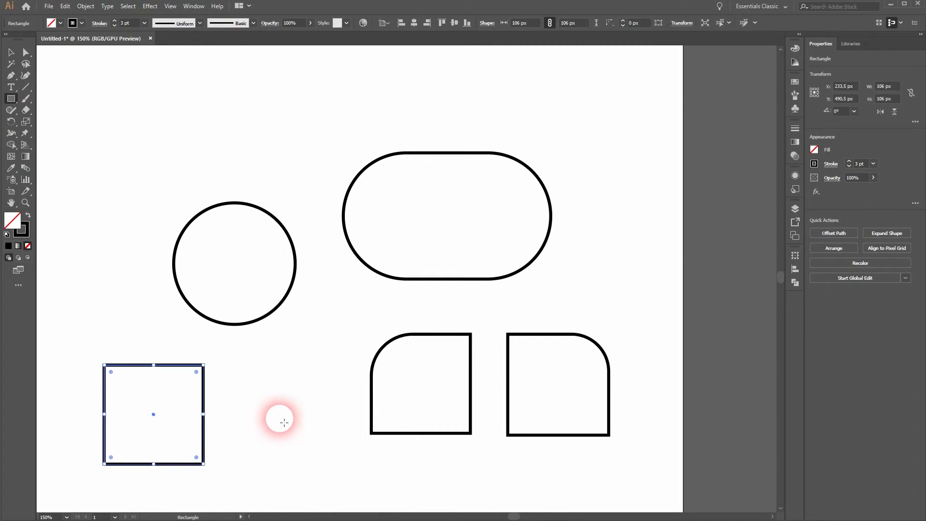
mouse_move(196, 375)
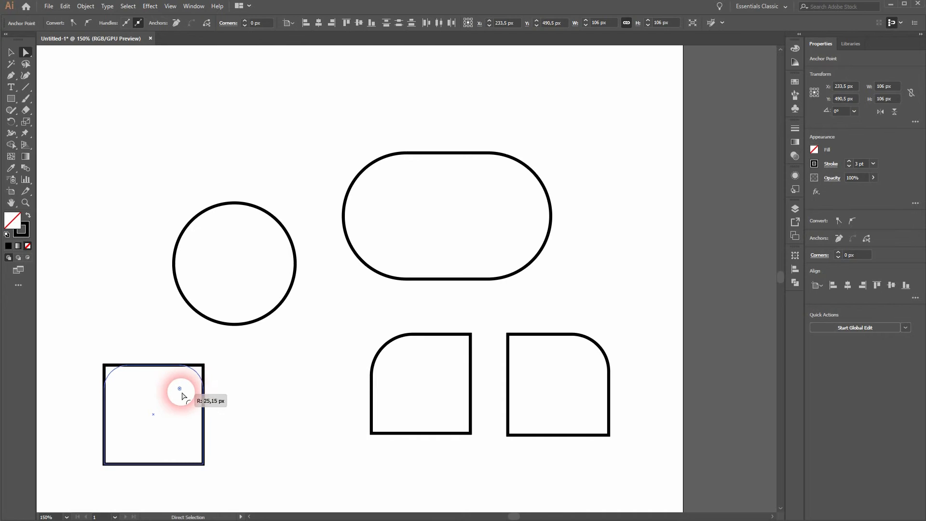
left_click_drag(181, 393, 181, 420)
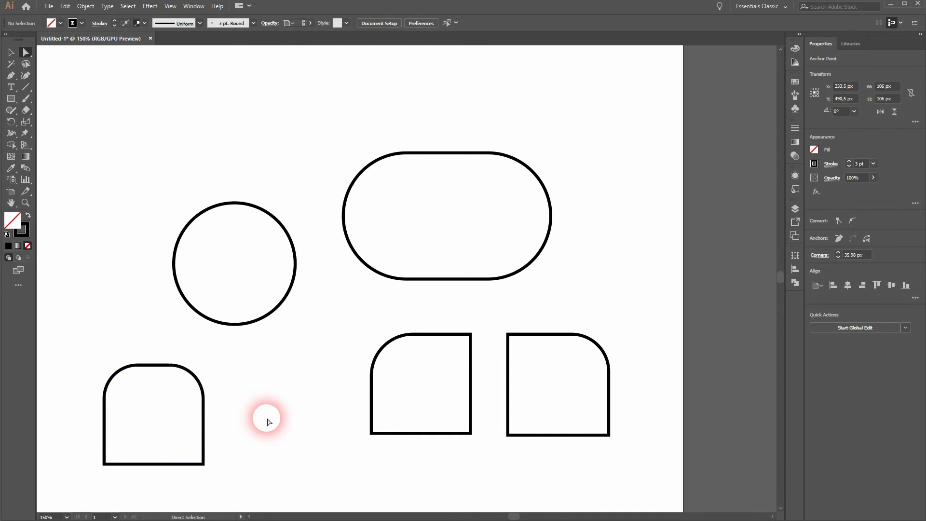
left_click(269, 420)
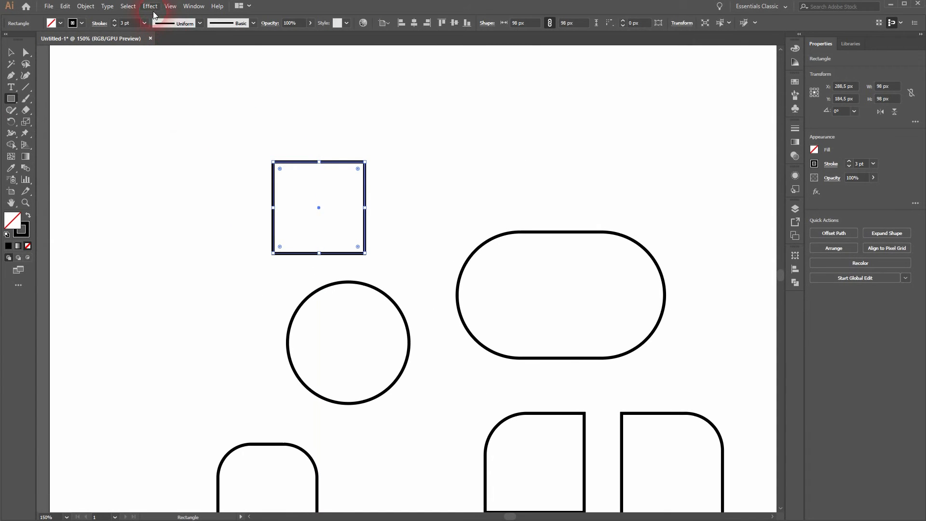
Step: Apply Effect > Stylize > Round Corners with a 35 px radius to the square above the circle
left_click(150, 6)
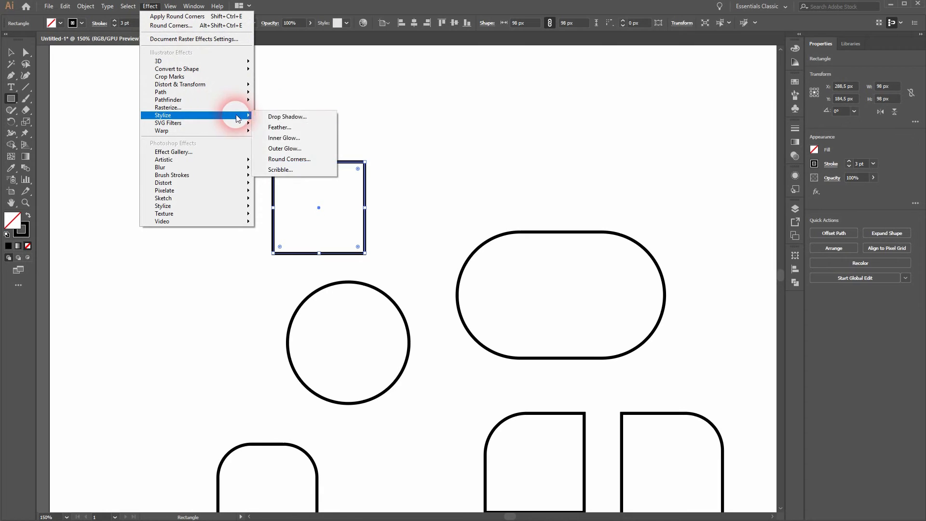
left_click(288, 159)
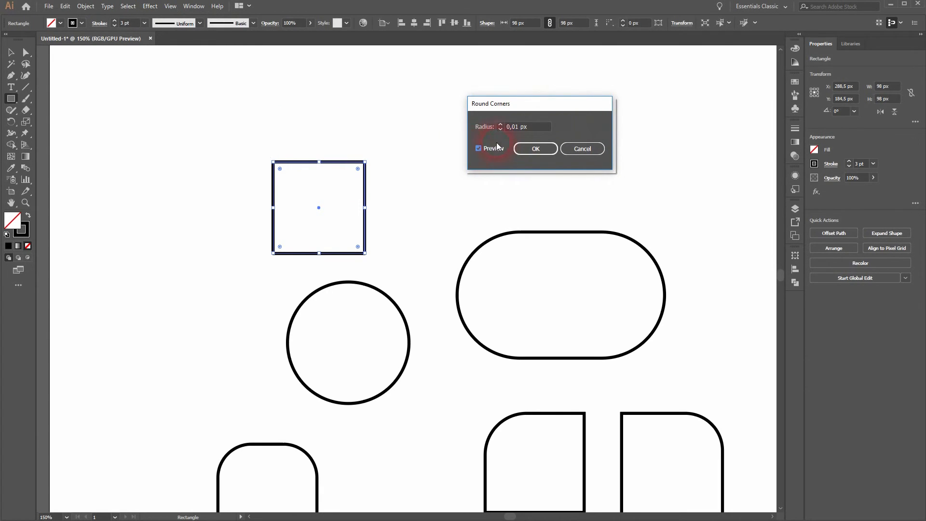
left_click(523, 126)
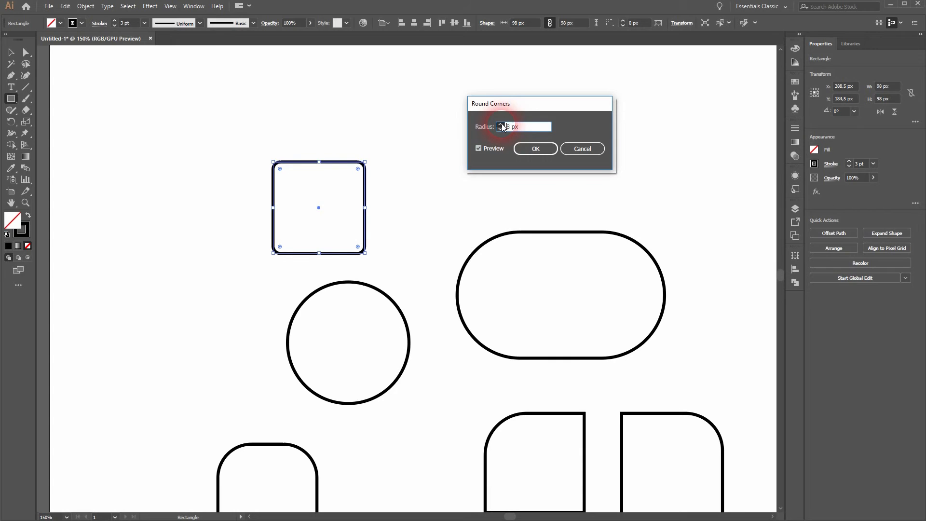
type("35")
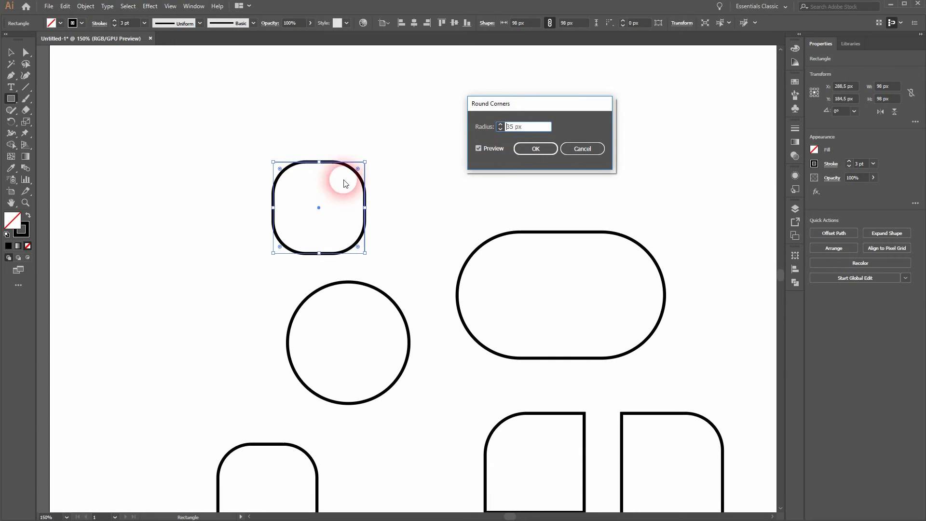
left_click(535, 149)
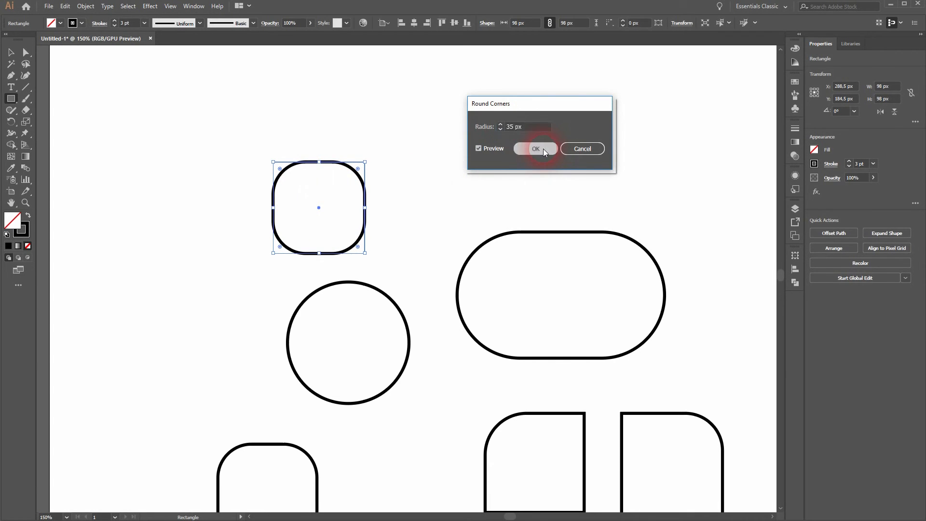
left_click(535, 149)
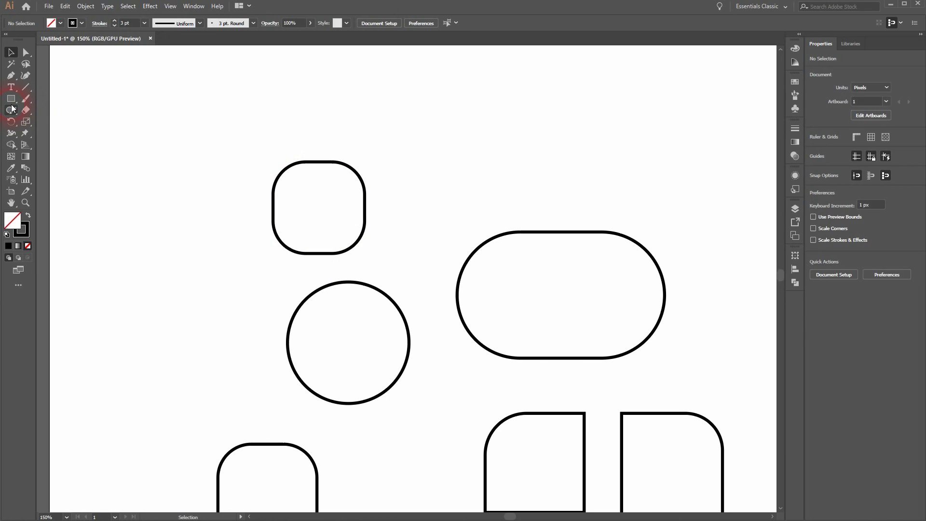
Step: Draw a square above the pill and round all four corners with the live corner widget
left_click_drag(438, 128, 542, 233)
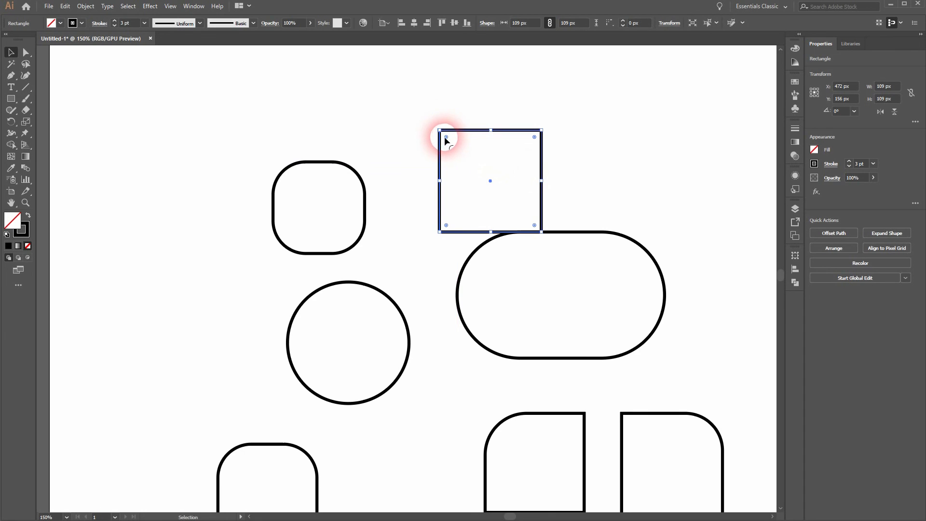
left_click_drag(444, 139, 653, 157)
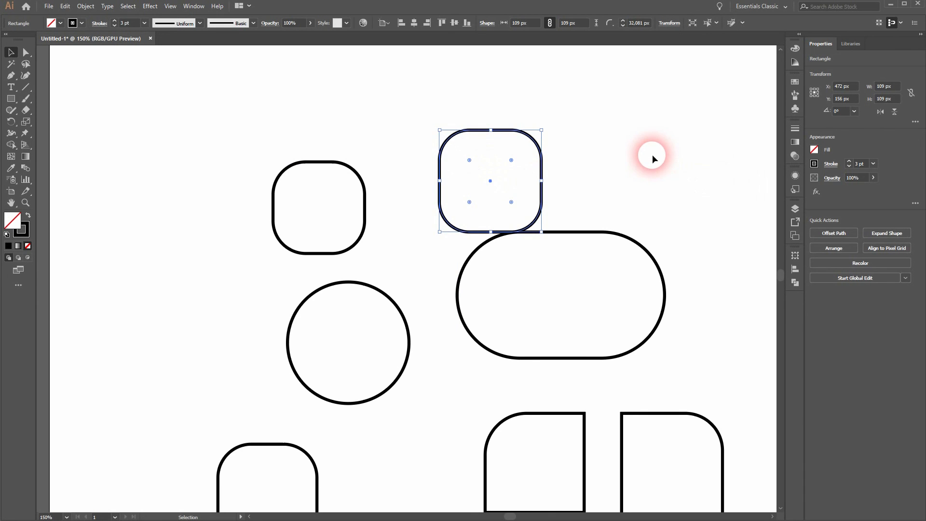